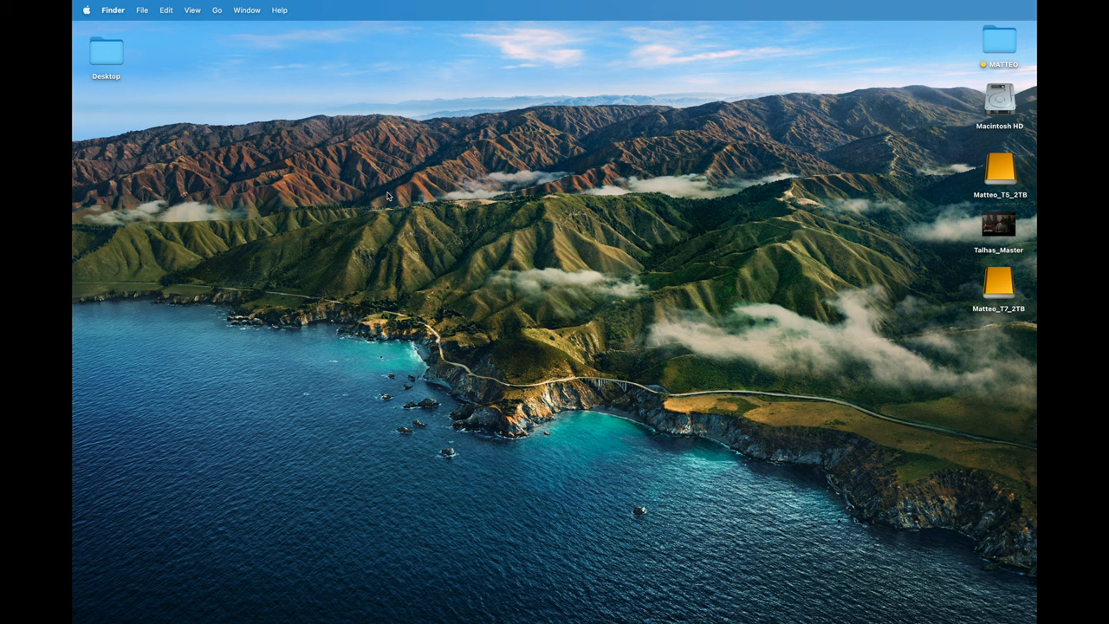
# Cancel Project Settings unchanged and open the Talhas project's Sequences bin of timelines
pyautogui.click(998, 286)
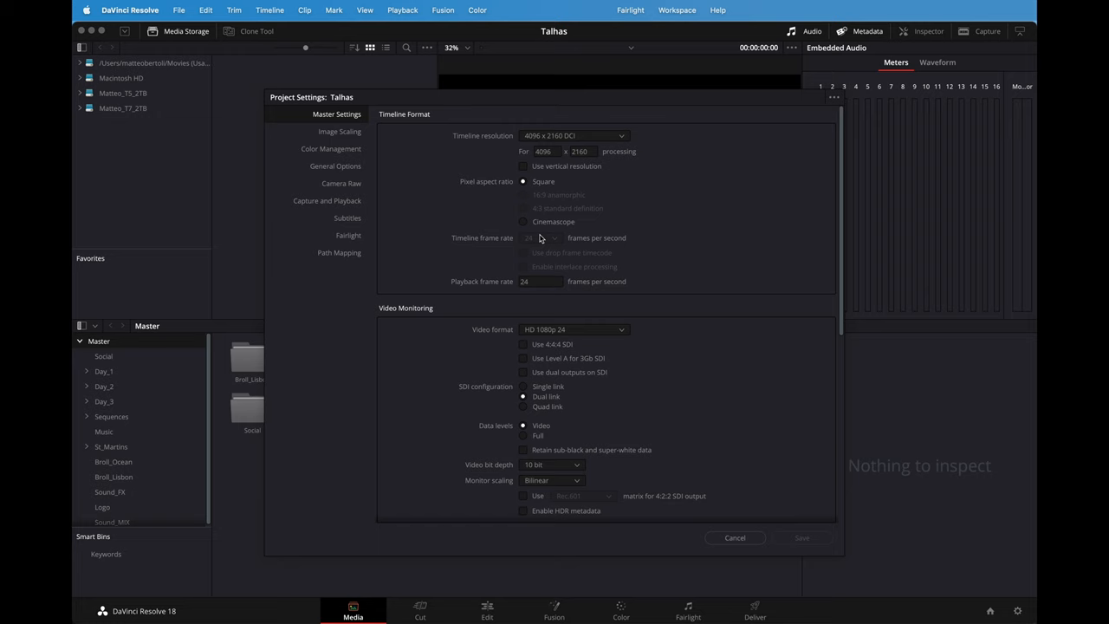
pyautogui.click(735, 538)
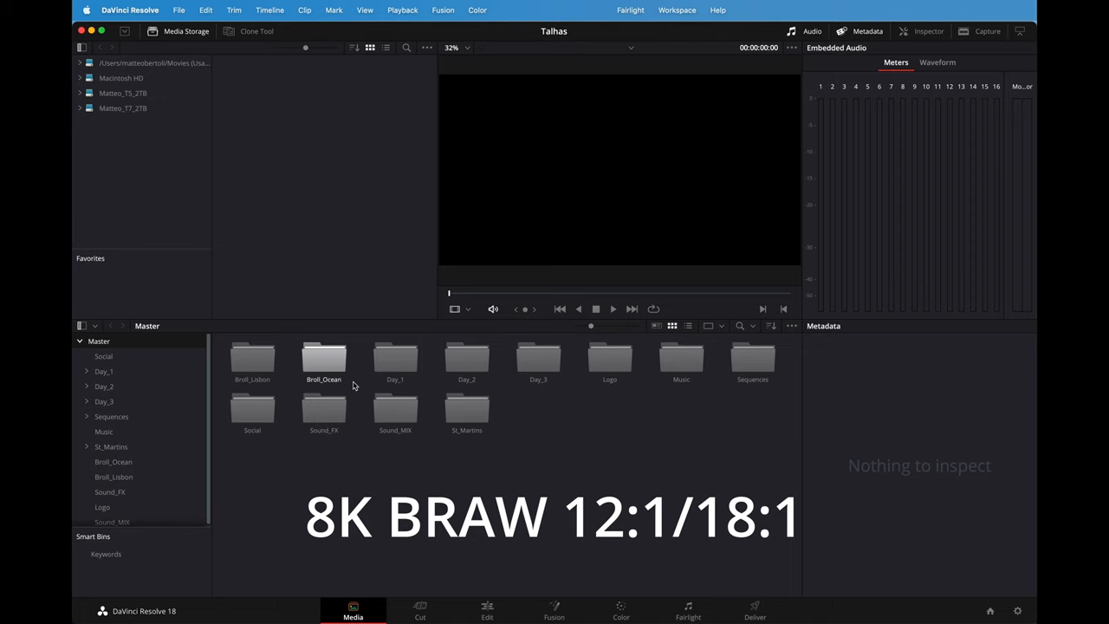
pyautogui.click(322, 409)
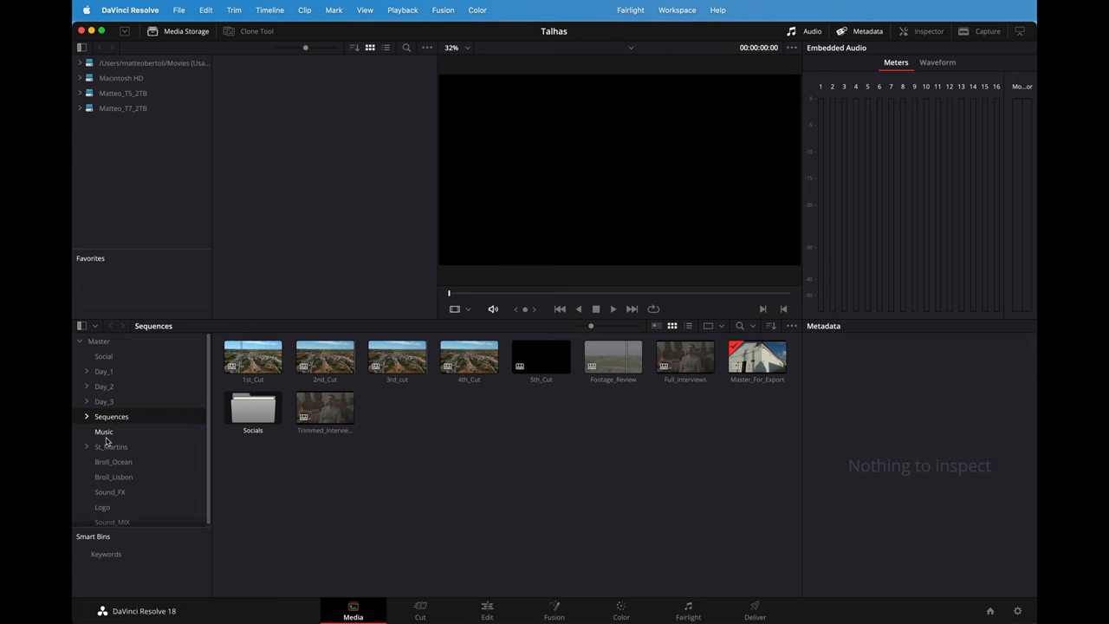
# Browse the Music, St_Martins, Broll_Ocean, Sound_FX and Logo bins in the Media page
pyautogui.click(104, 430)
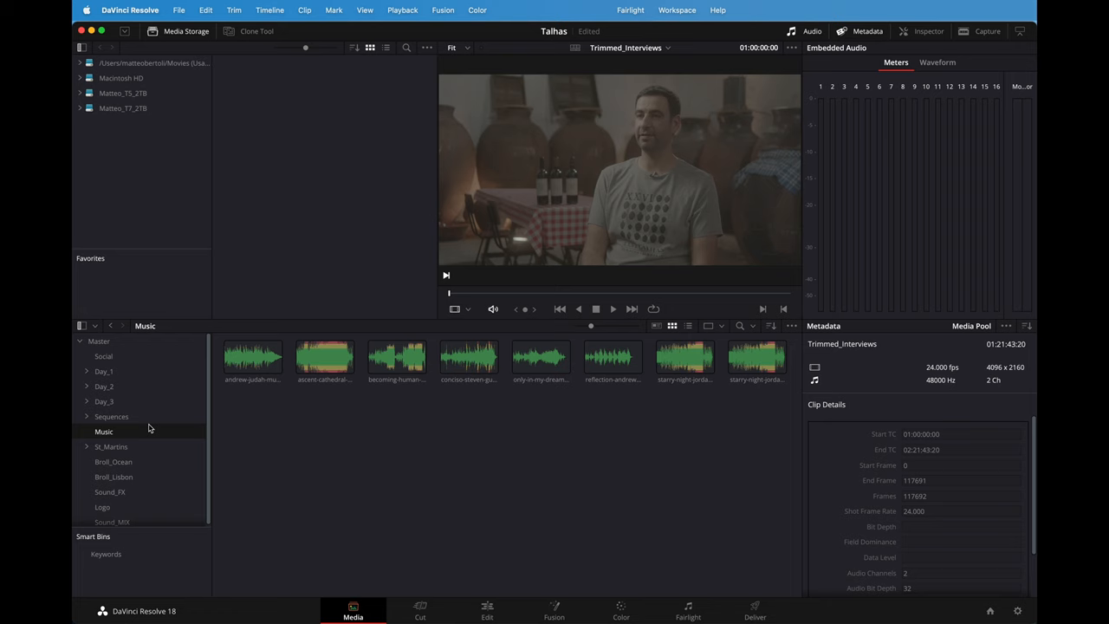
pyautogui.click(685, 357)
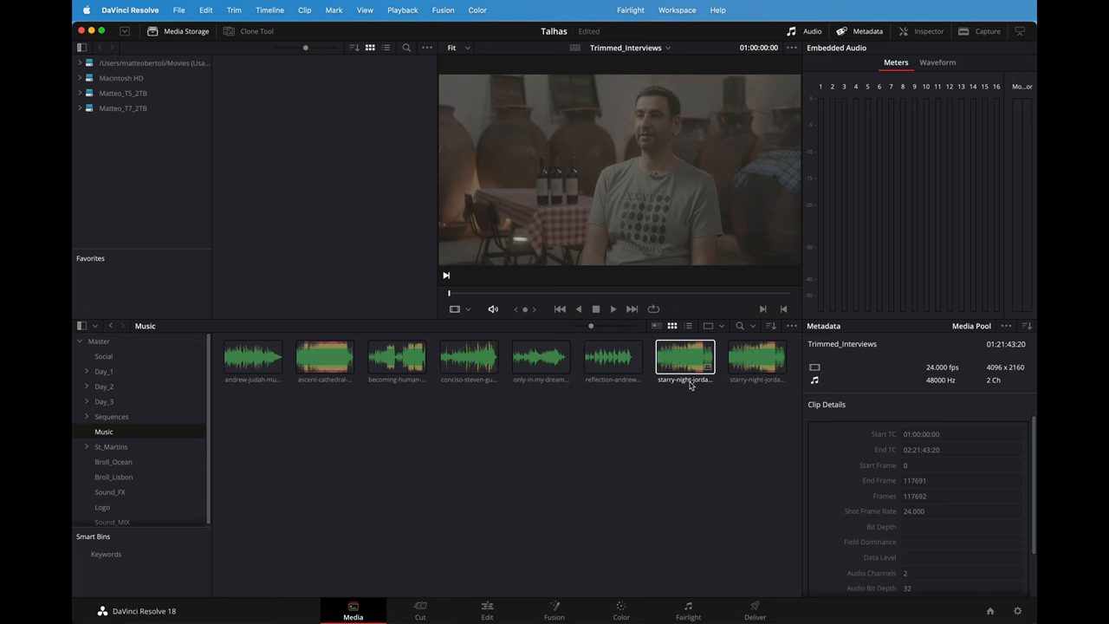
pyautogui.click(111, 447)
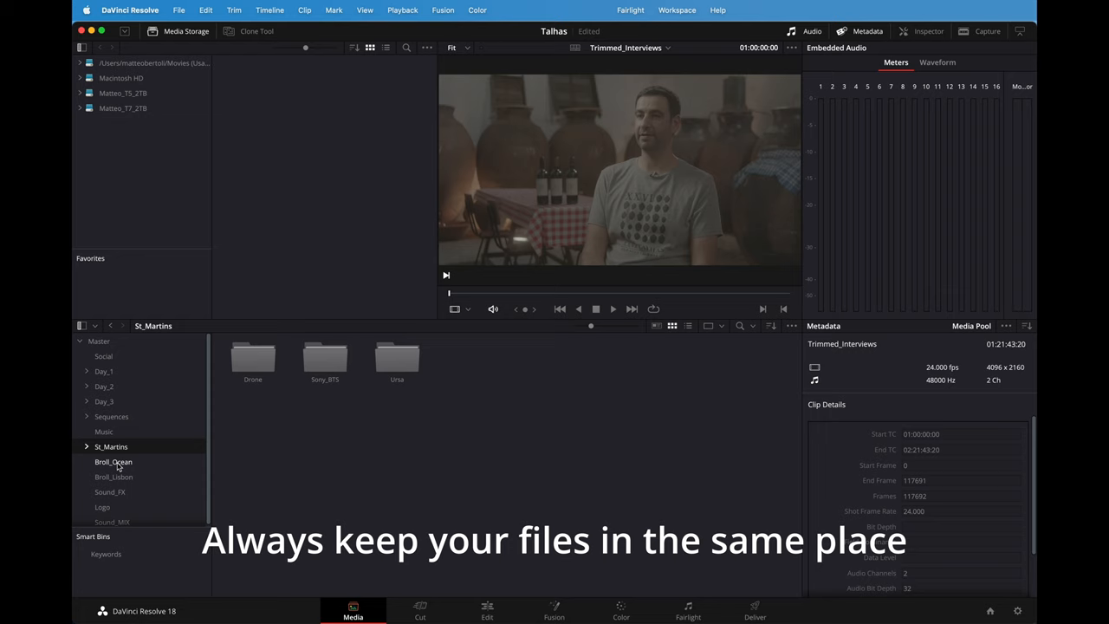
pyautogui.click(112, 461)
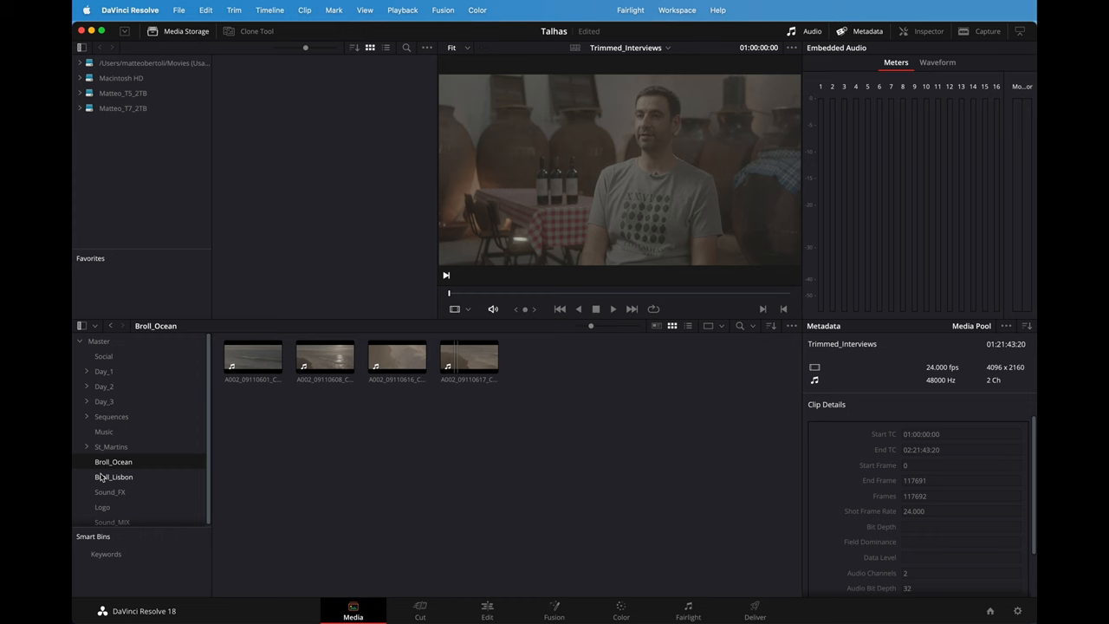
pyautogui.click(110, 492)
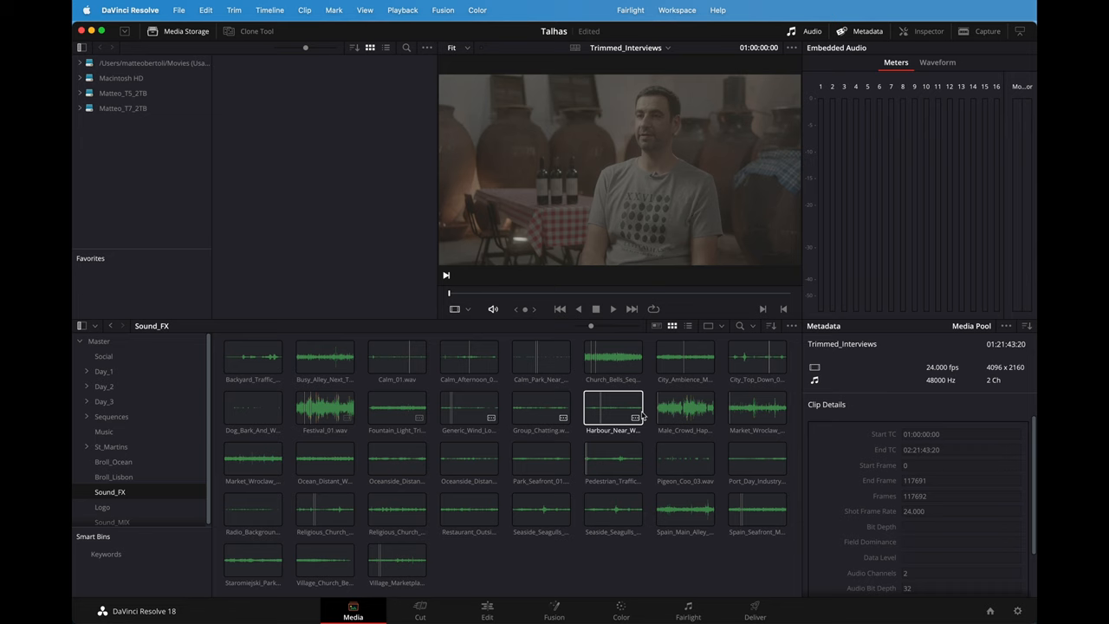
pyautogui.click(102, 504)
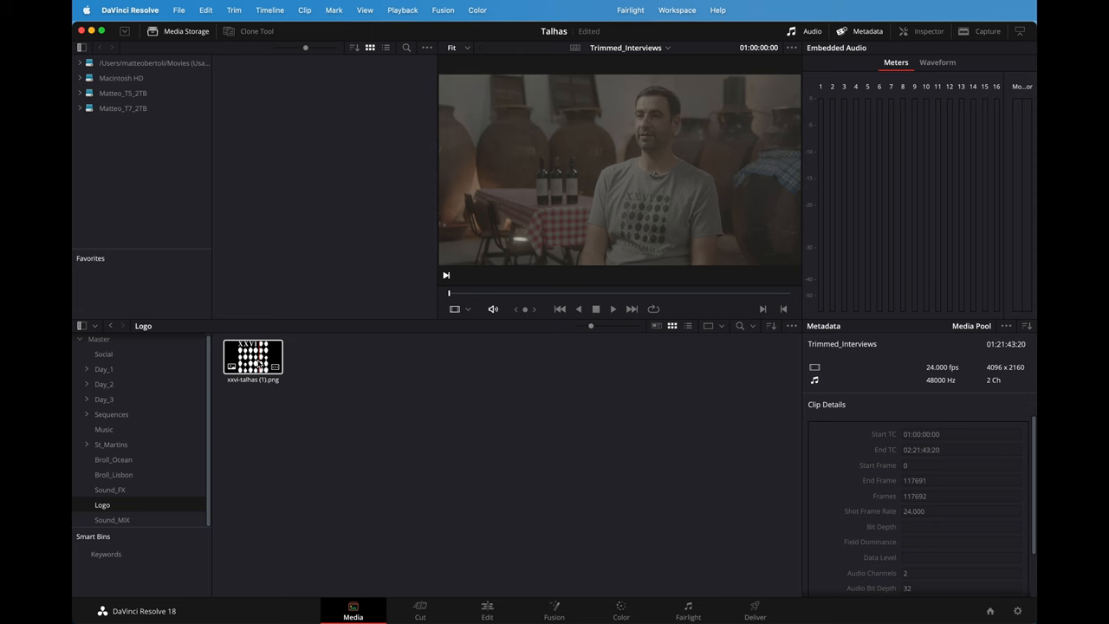
# Switch to the Edit page showing the Full_Interviews timeline
pyautogui.click(487, 610)
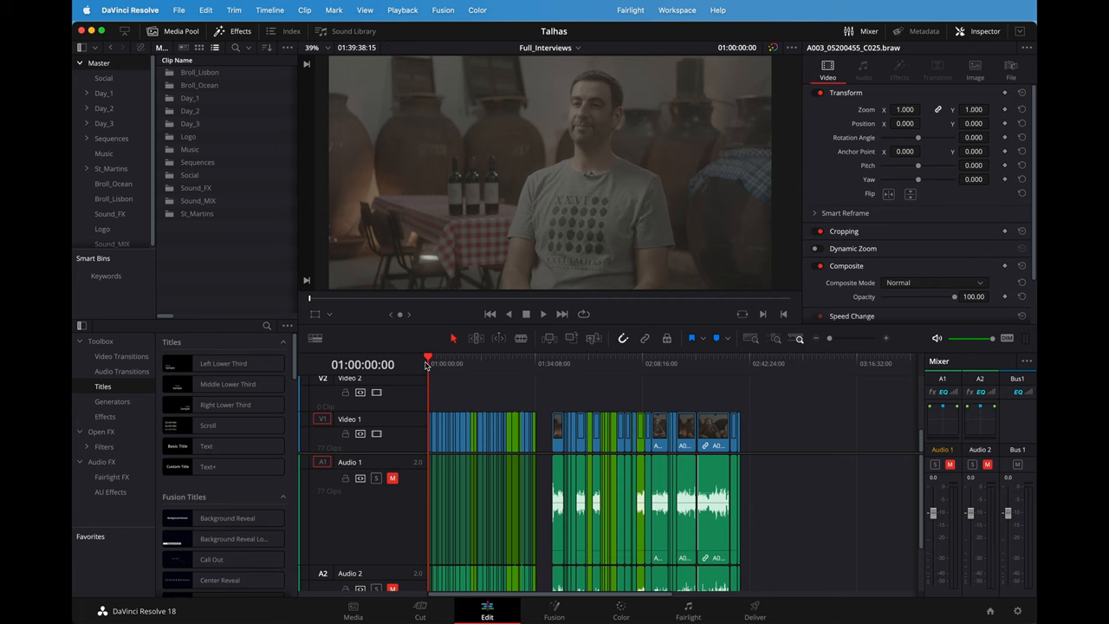
# Jump later in the Full_Interviews interview, then list the project's timelines
pyautogui.click(454, 364)
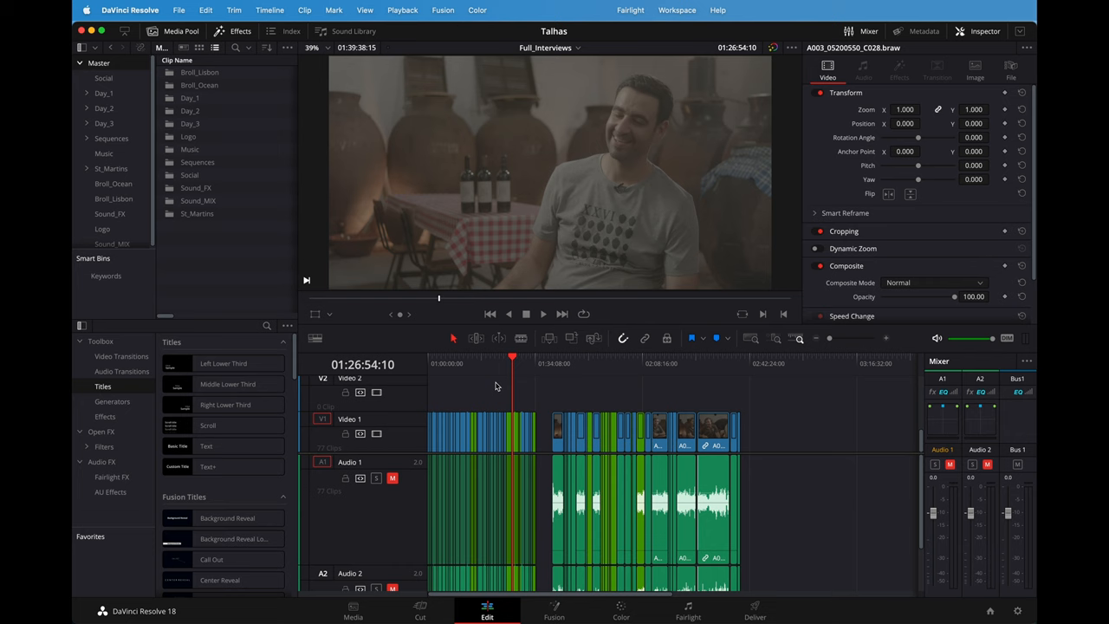
pyautogui.moveTo(472, 365)
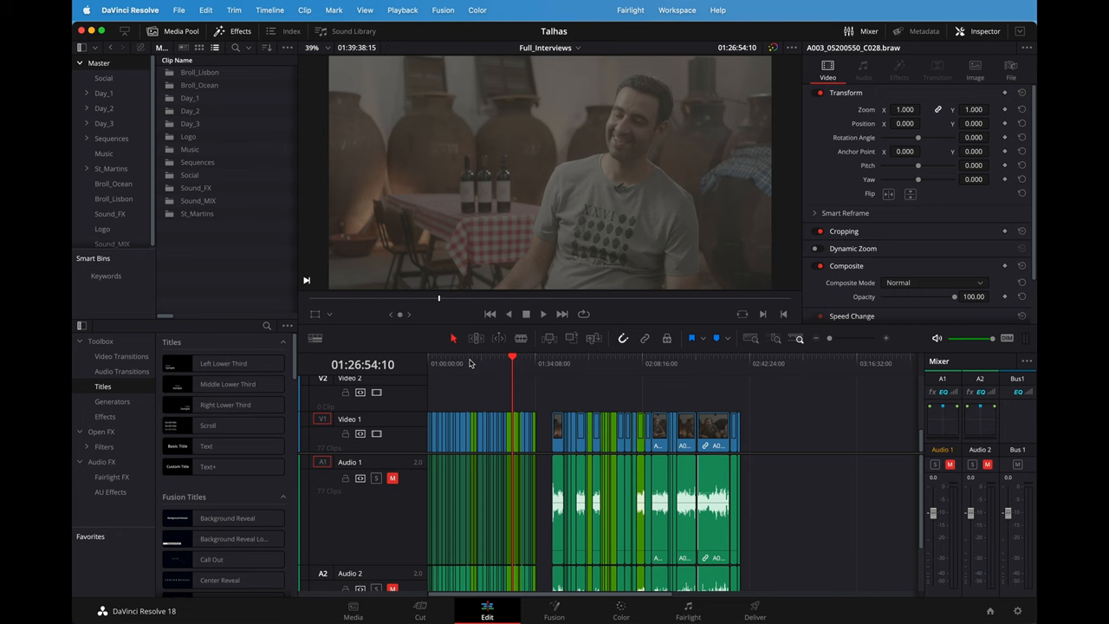
pyautogui.click(579, 49)
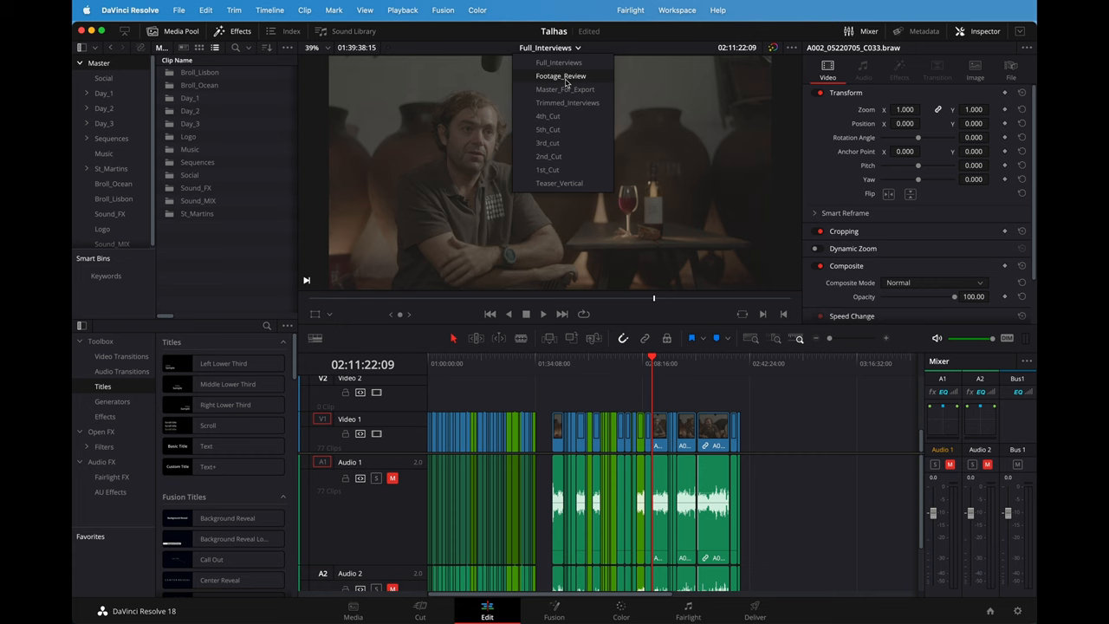
# Switch to the Trimmed_Interviews timeline, then to the 1st_Cut timeline
pyautogui.click(568, 102)
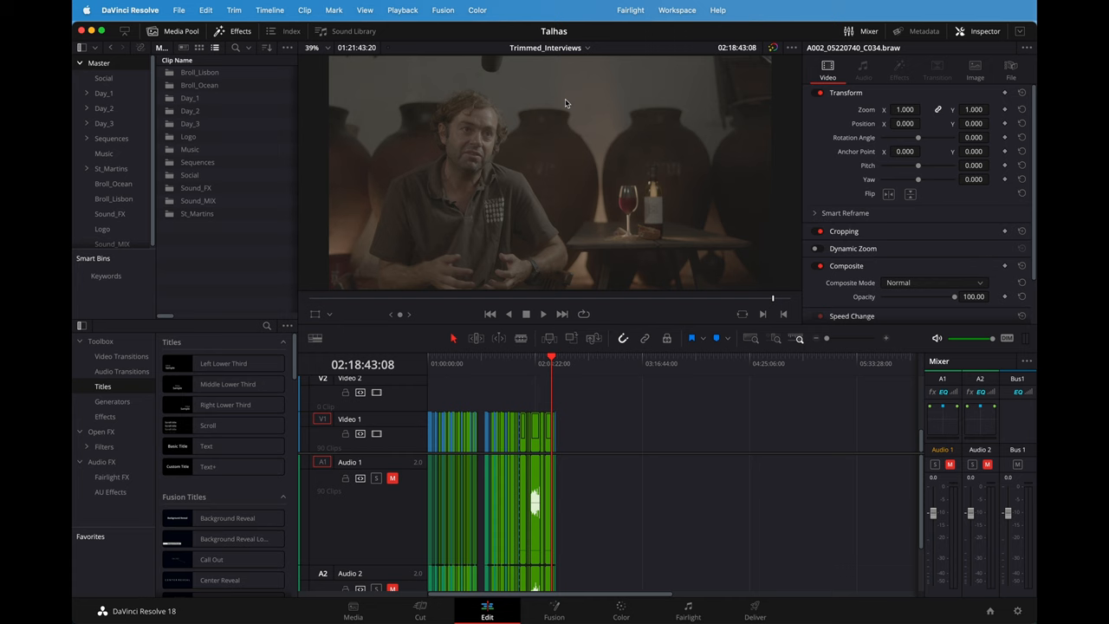
pyautogui.moveTo(475, 378)
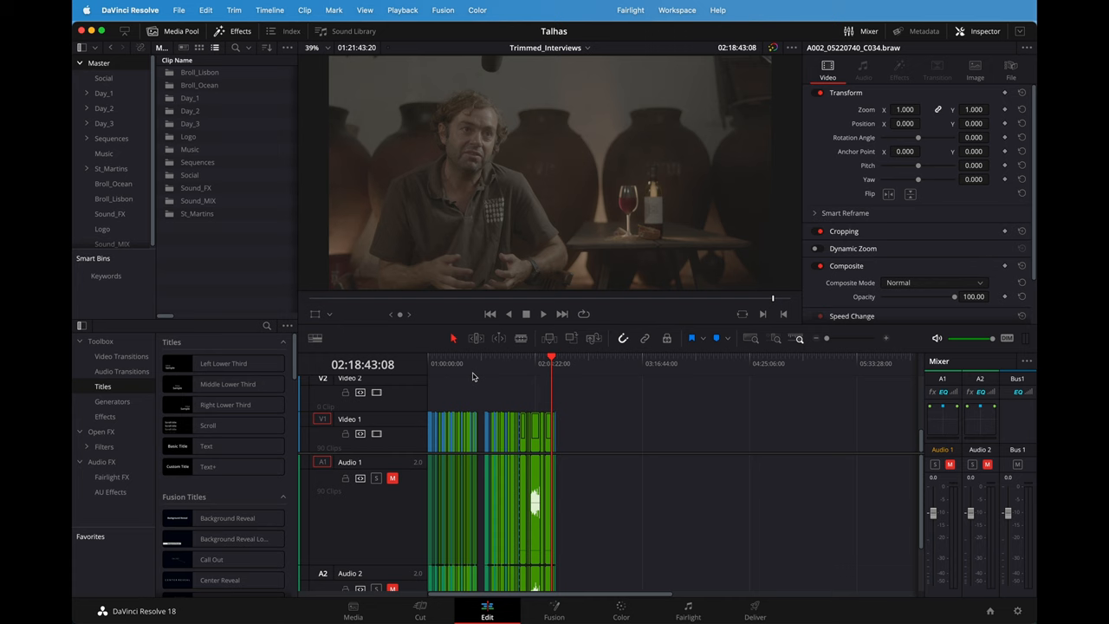
pyautogui.click(457, 363)
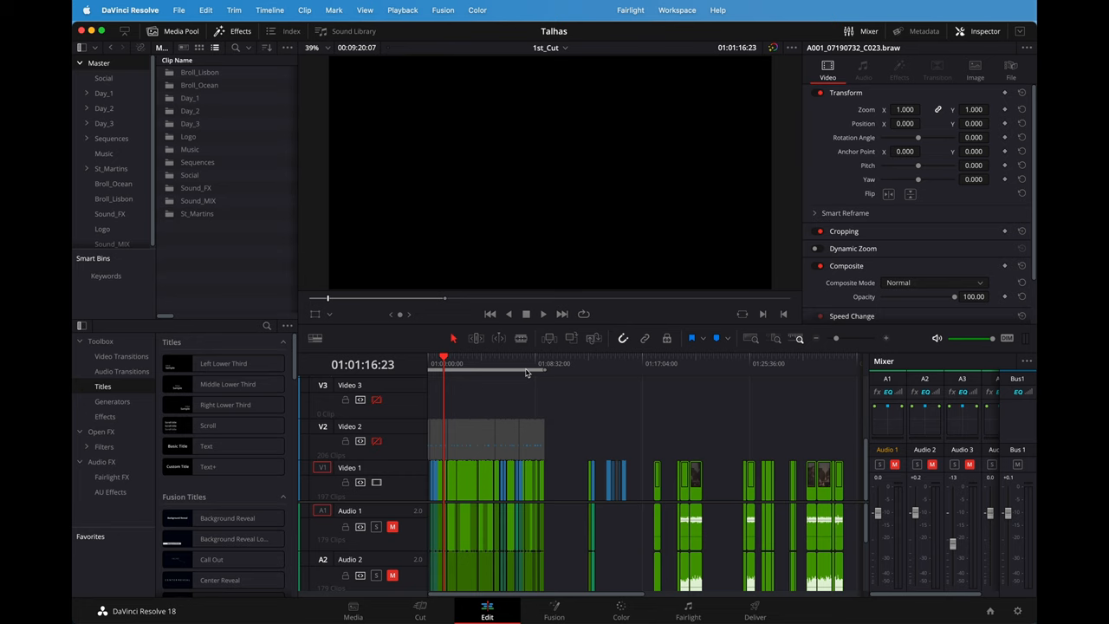
pyautogui.click(527, 364)
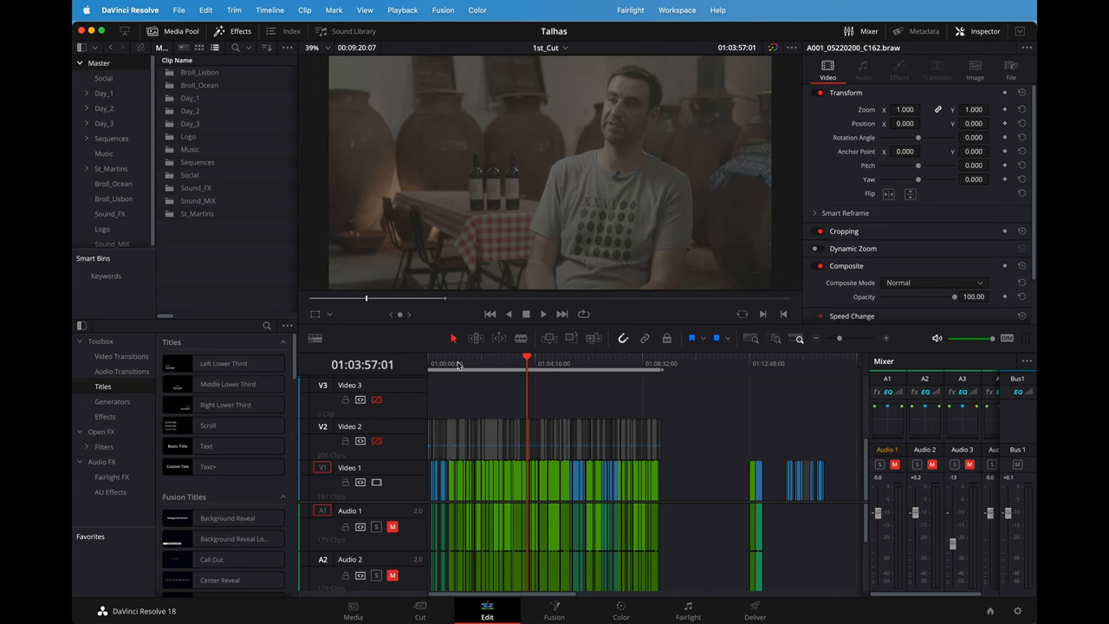
pyautogui.click(457, 364)
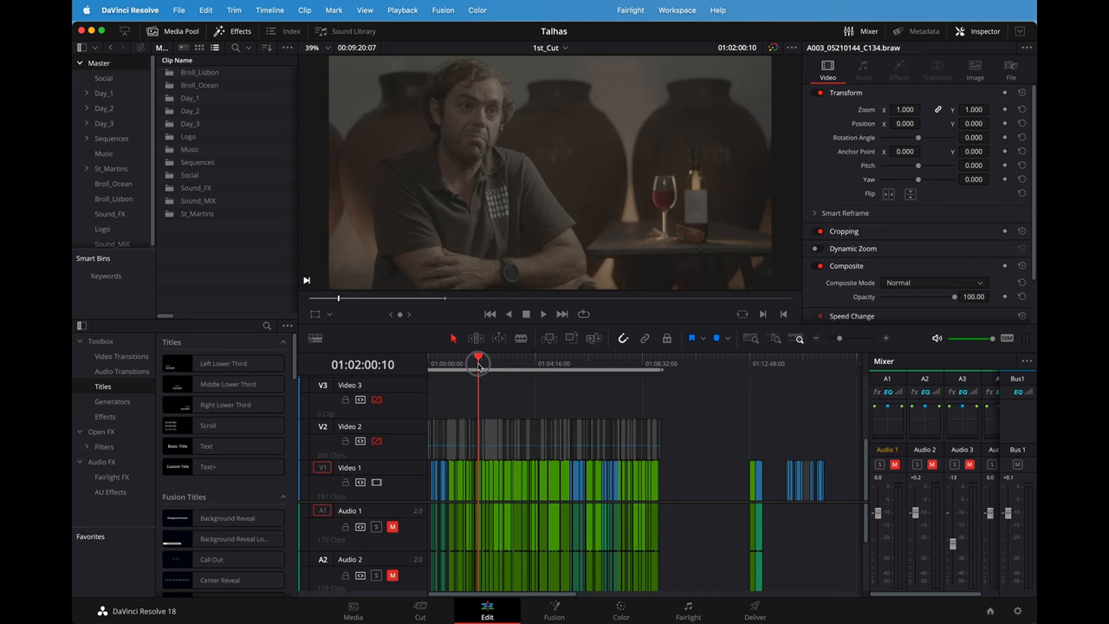
pyautogui.click(478, 364)
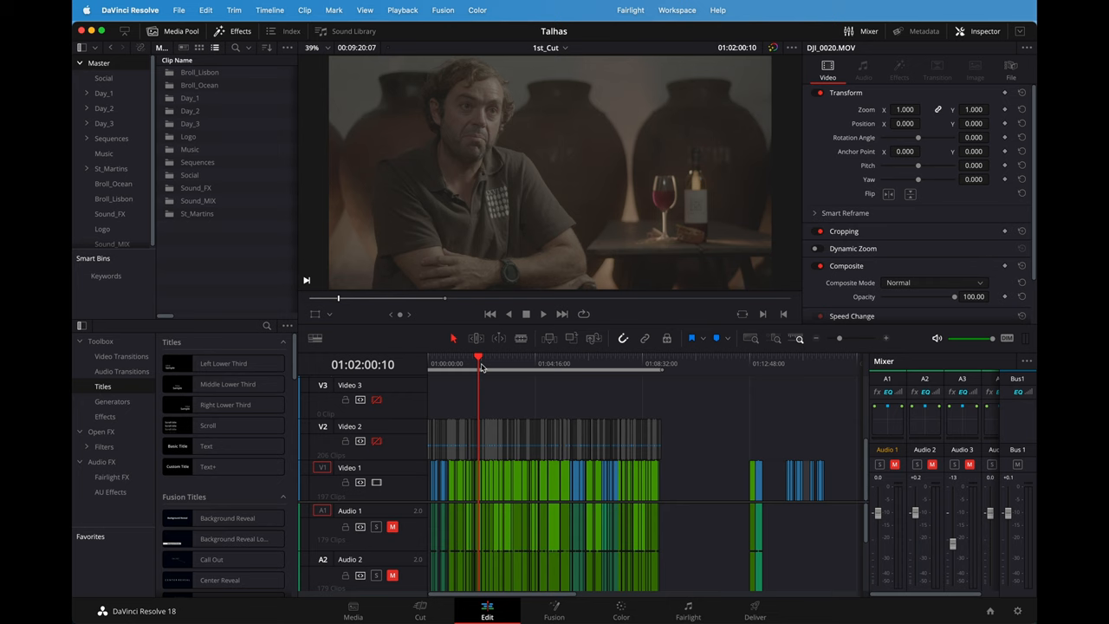
pyautogui.click(458, 363)
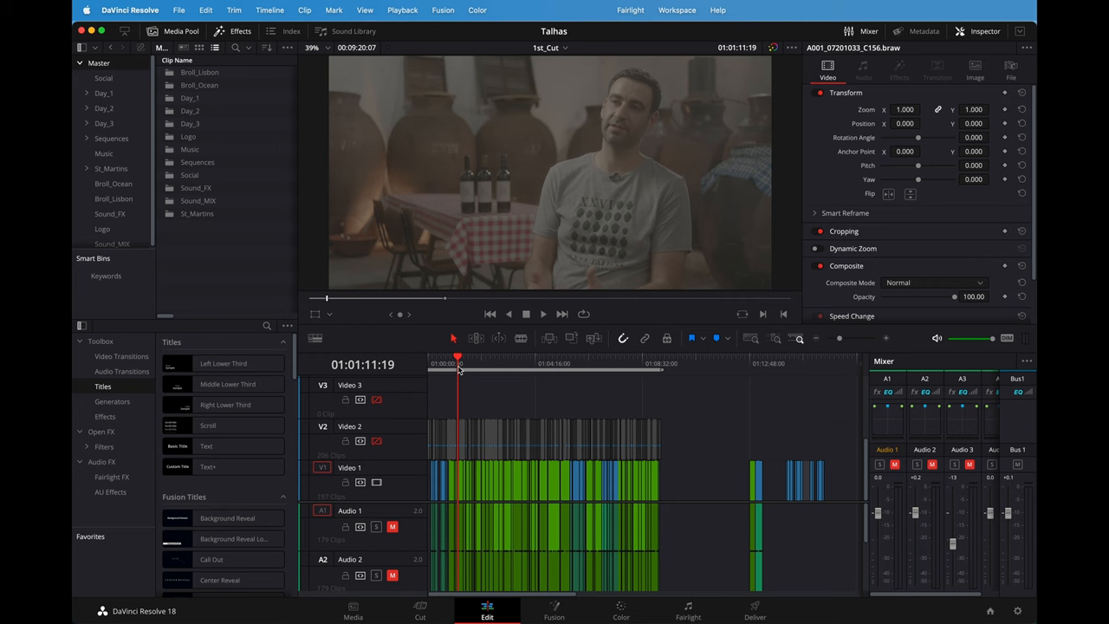
pyautogui.click(475, 357)
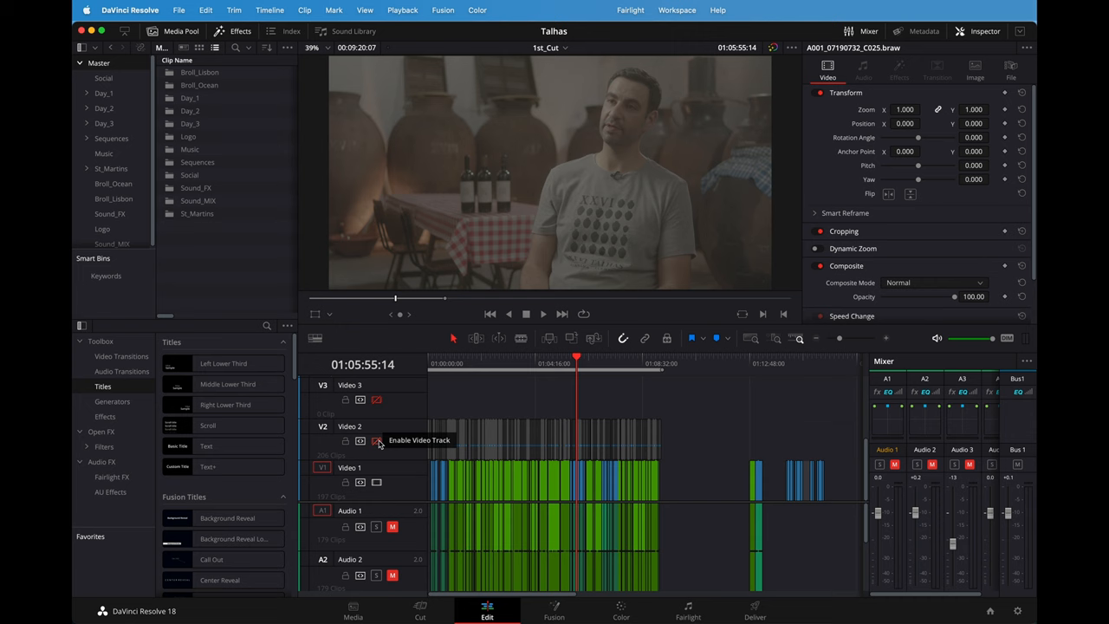
# Re-enable Video 2 and scrub the 1st_Cut playhead back through the opening shots
pyautogui.click(662, 375)
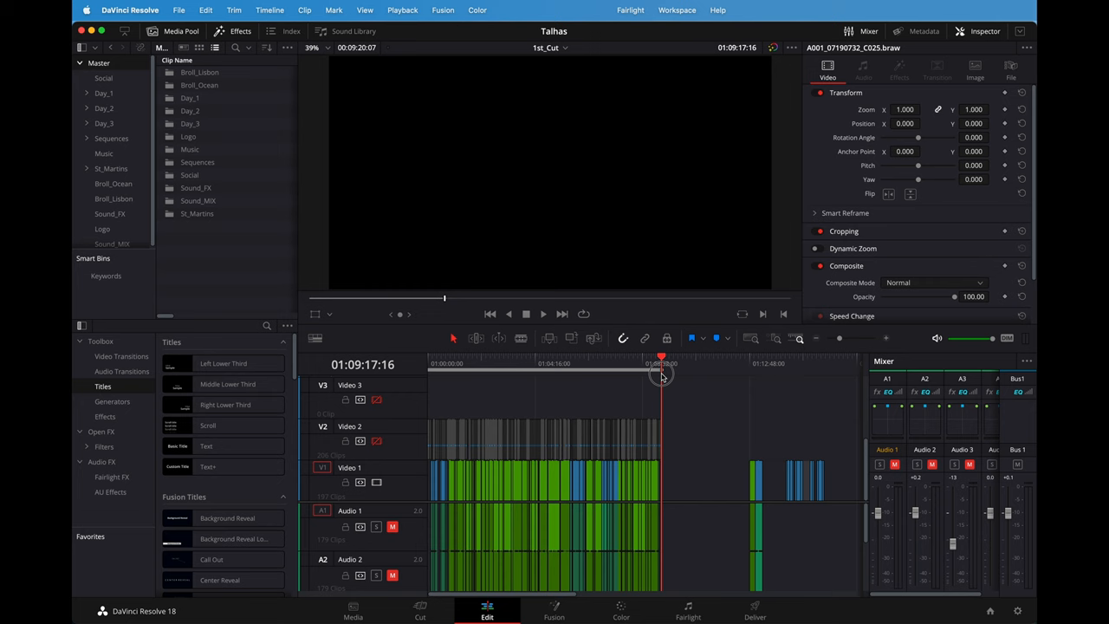
pyautogui.click(607, 364)
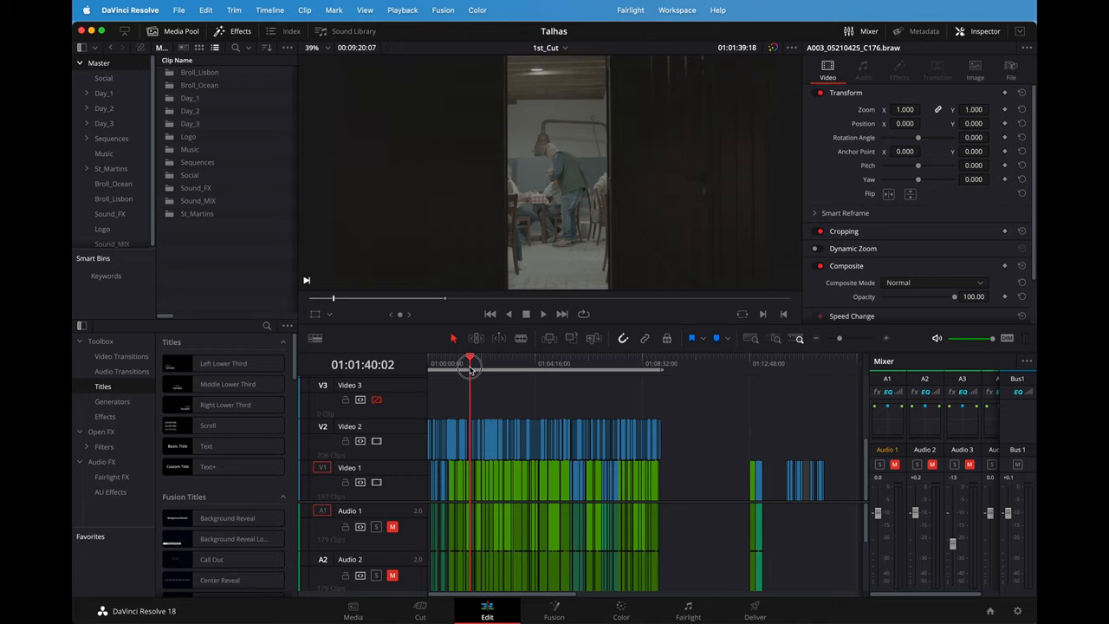
pyautogui.moveTo(468, 364); pyautogui.dragTo(539, 364)
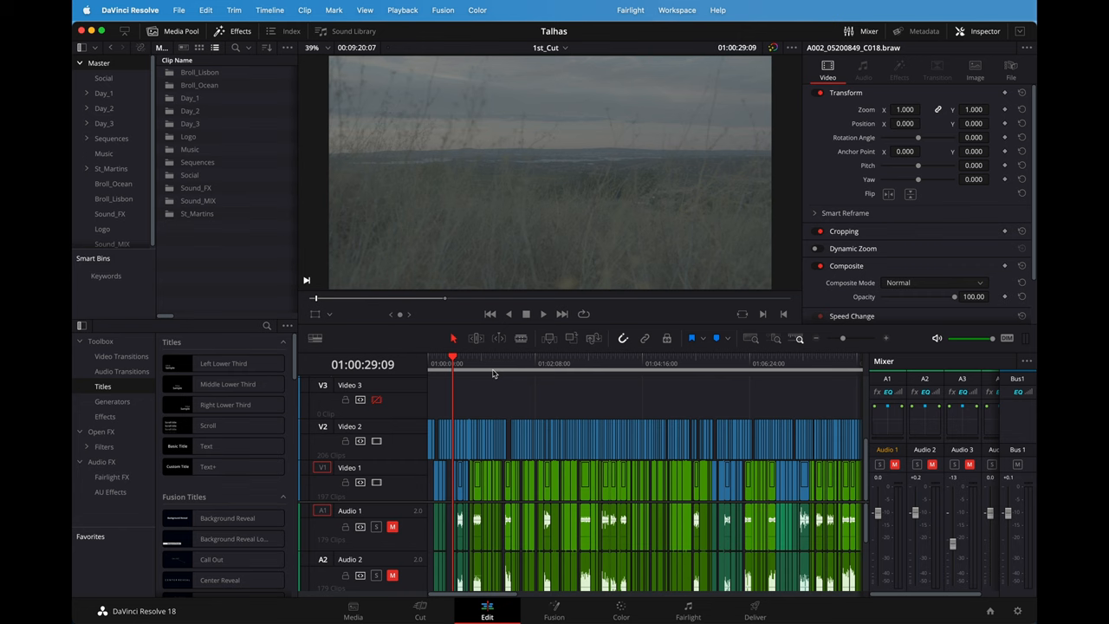
pyautogui.click(506, 357)
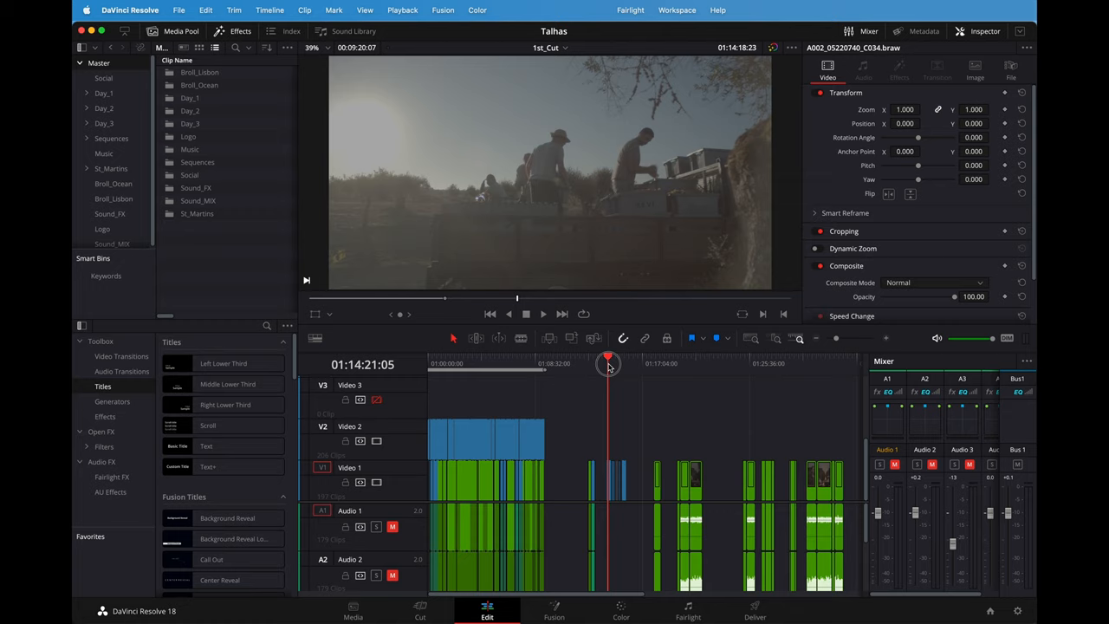
pyautogui.click(766, 357)
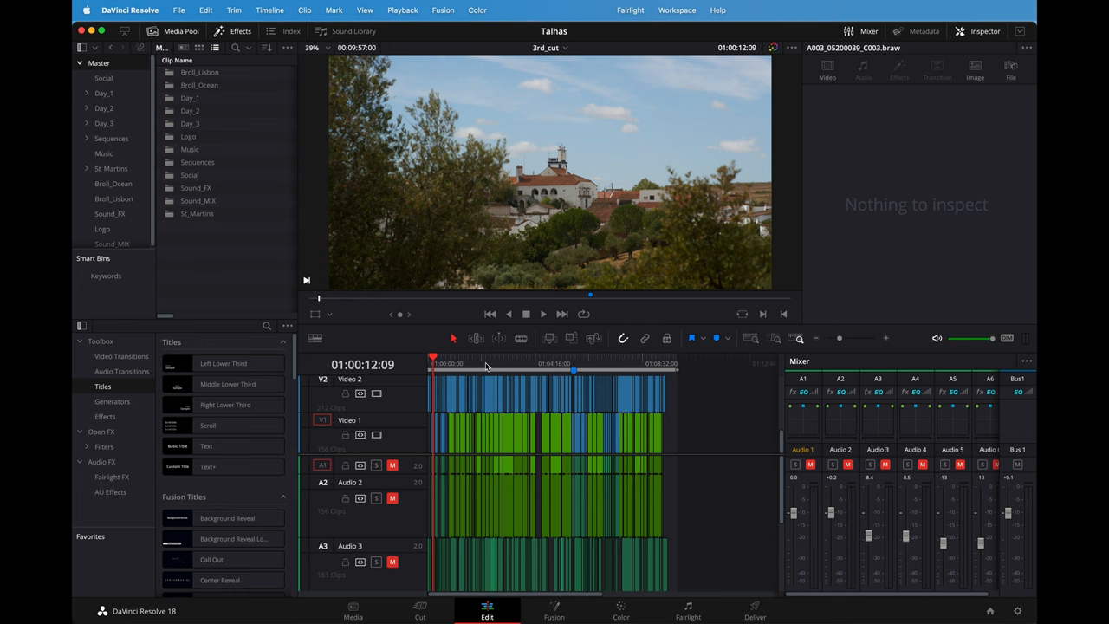
# Scroll and scrub through the 3rd_cut timeline's winery scenes
pyautogui.scroll(-3)
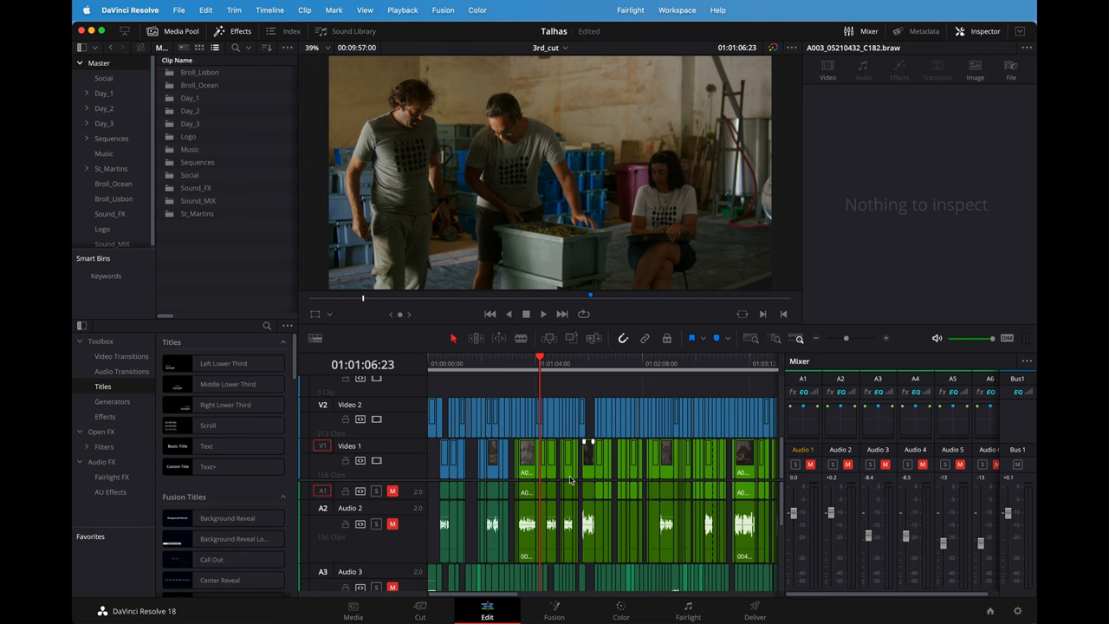
pyautogui.click(595, 364)
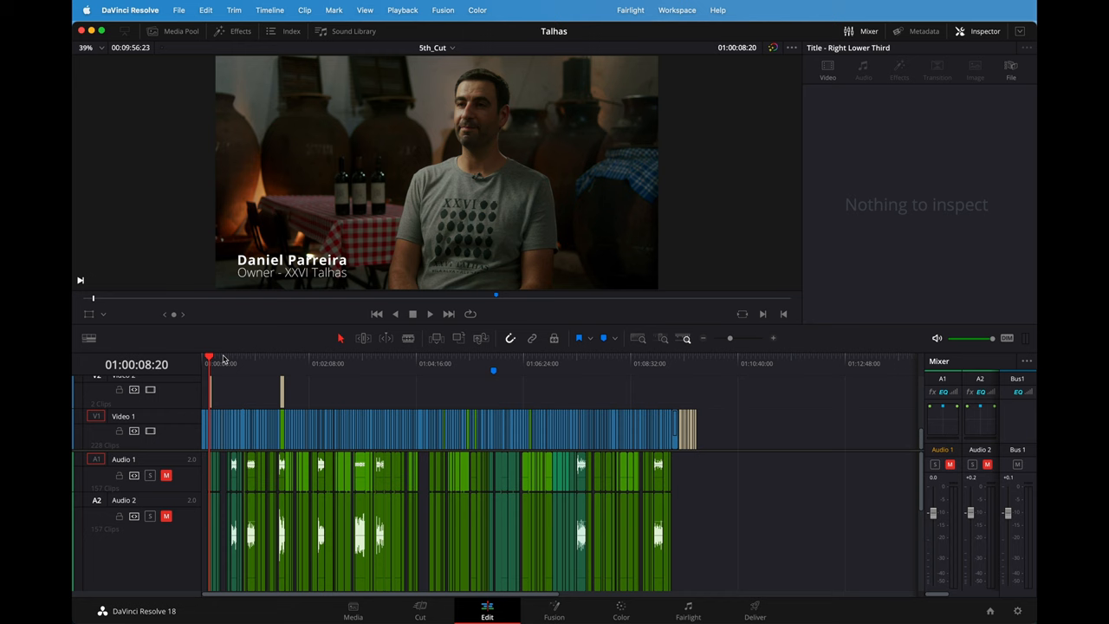
# Jump to both interviewee name titles in 5th_Cut, then list the project's timelines
pyautogui.click(281, 357)
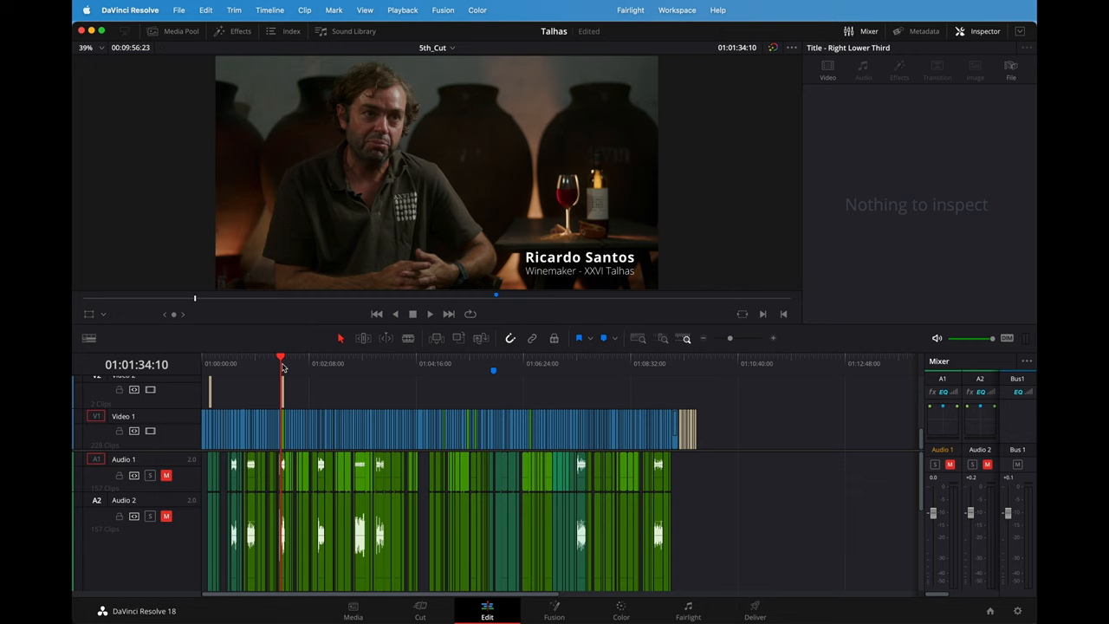
pyautogui.click(683, 364)
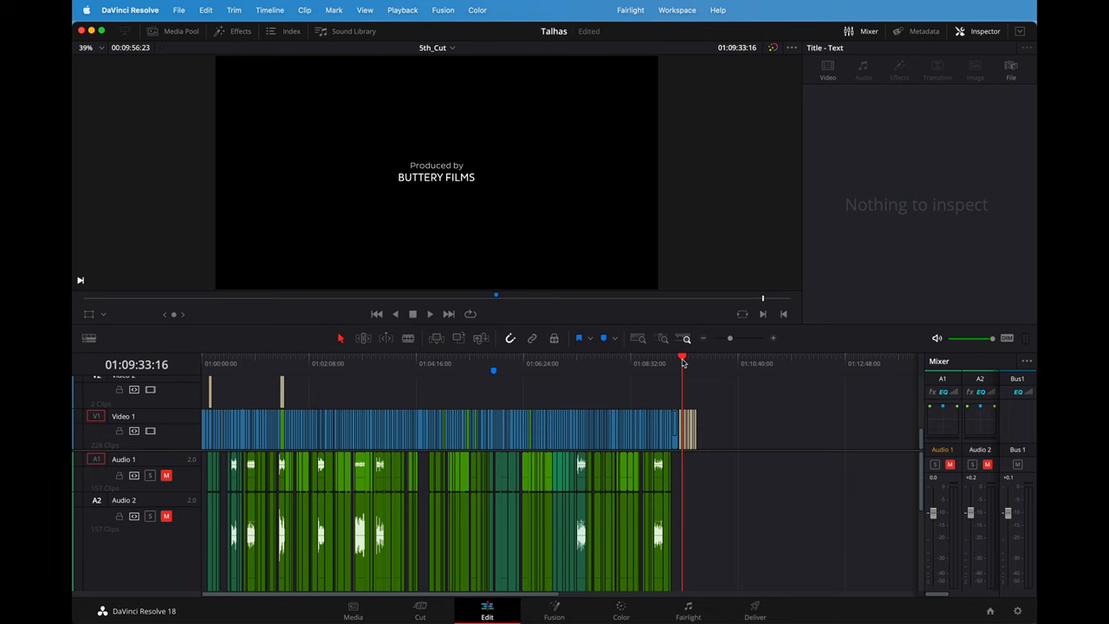
pyautogui.moveTo(687, 364)
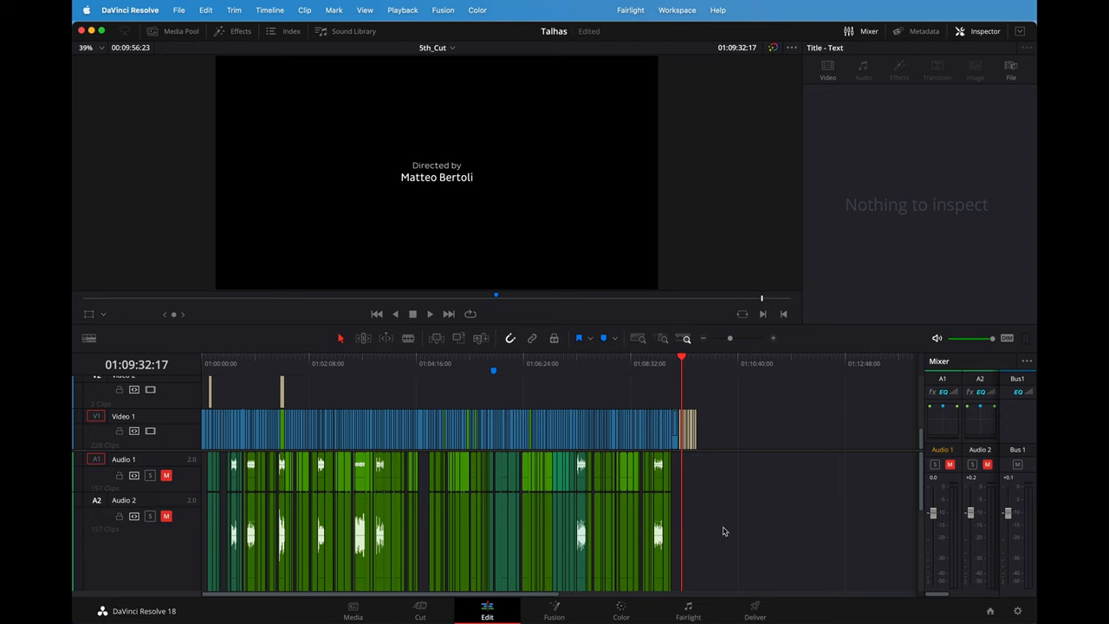
pyautogui.click(436, 48)
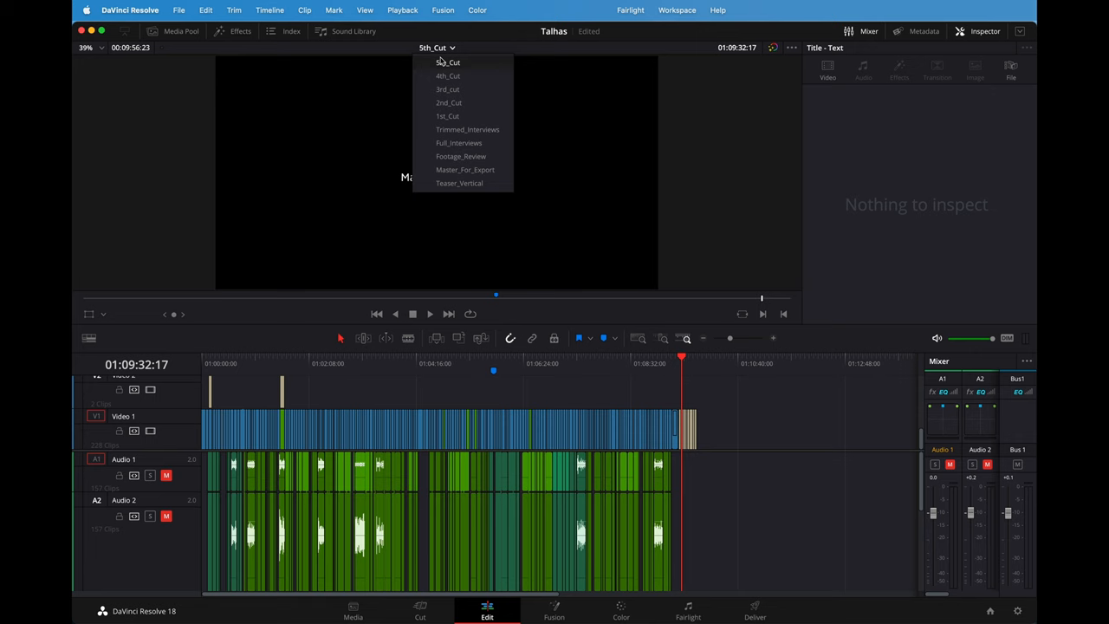
# Stay briefly on 5th_Cut, then switch to the Master_For_Export timeline
pyautogui.click(449, 62)
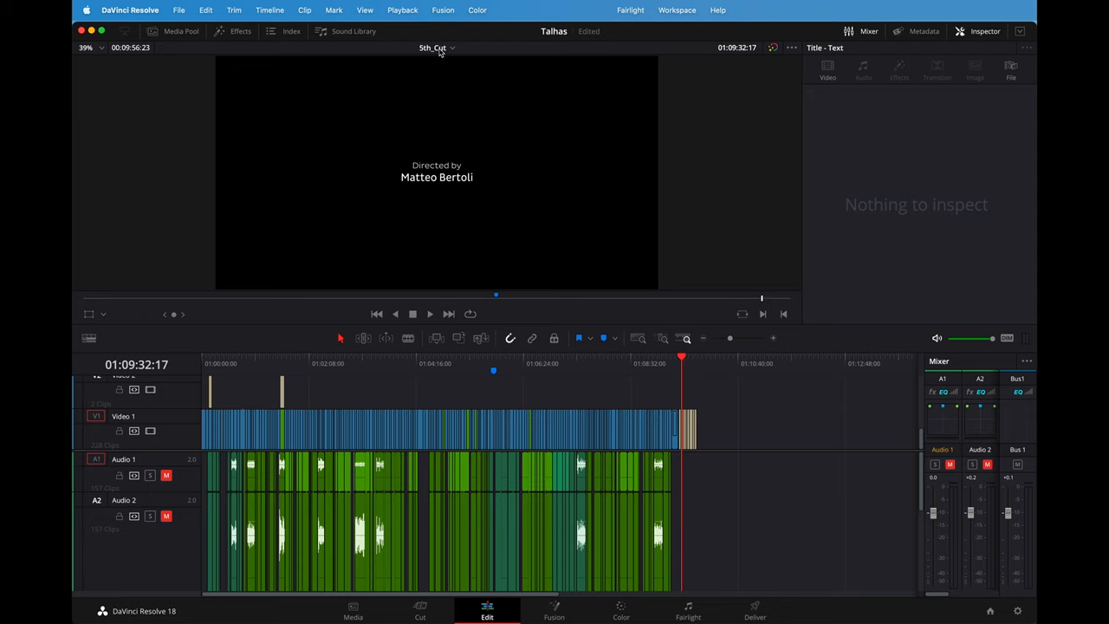
pyautogui.click(437, 48)
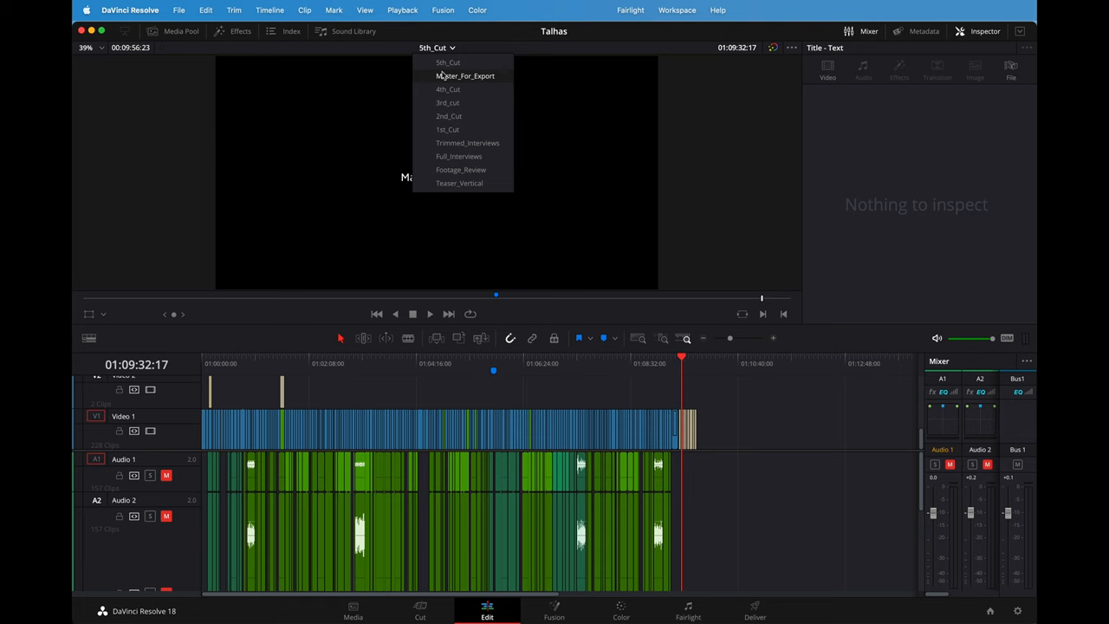
pyautogui.click(465, 76)
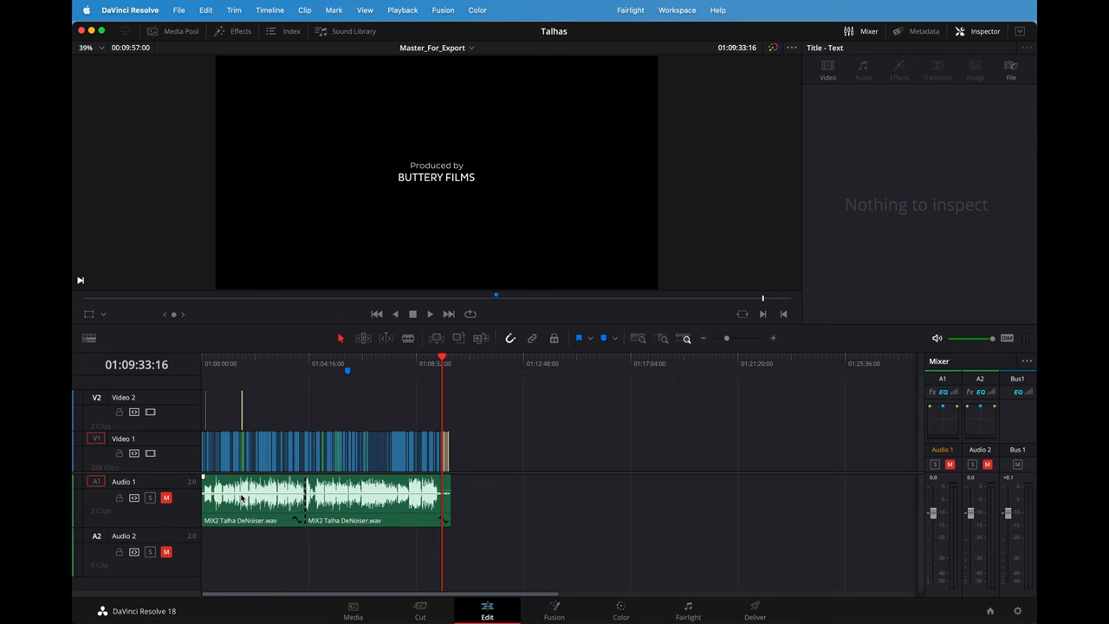
pyautogui.moveTo(294, 378)
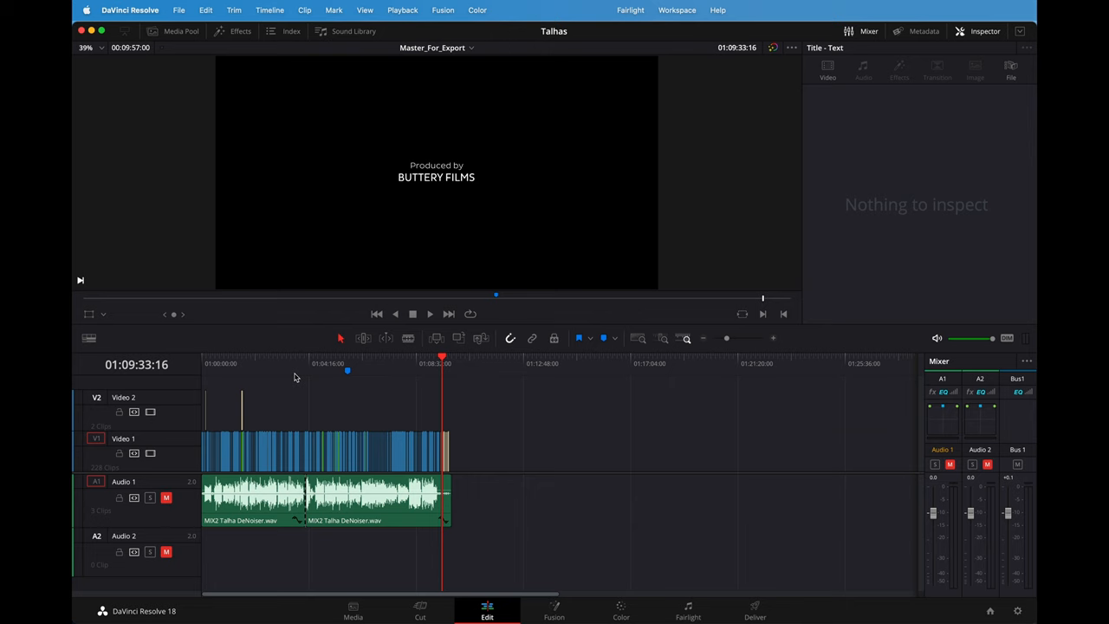
pyautogui.moveTo(366, 368)
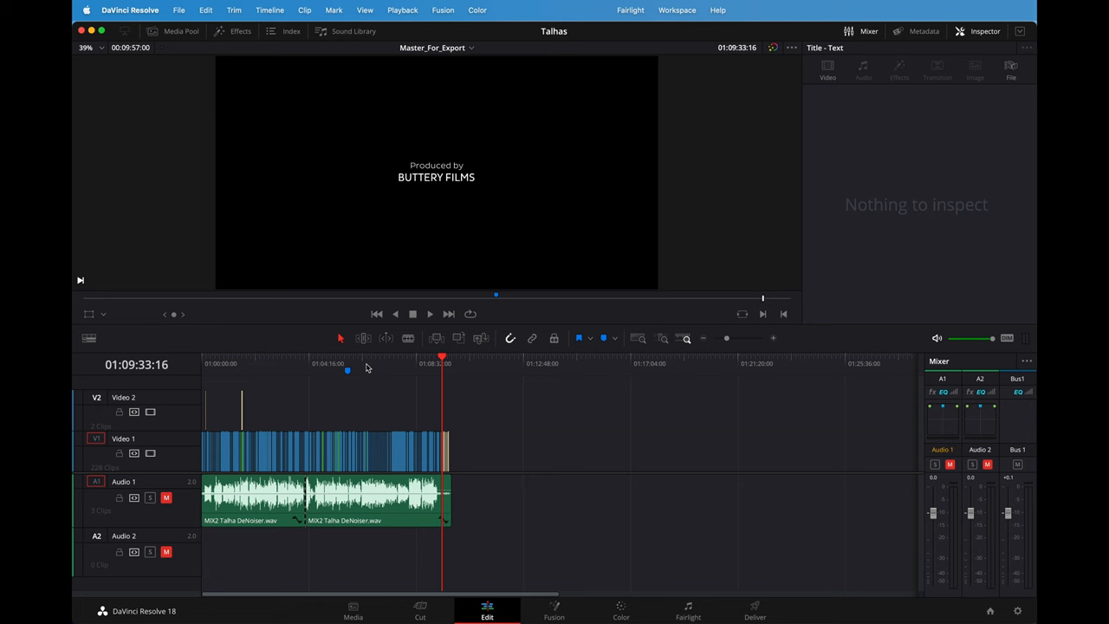
# Switch to the Color page for the Master_For_Export timeline
pyautogui.click(620, 611)
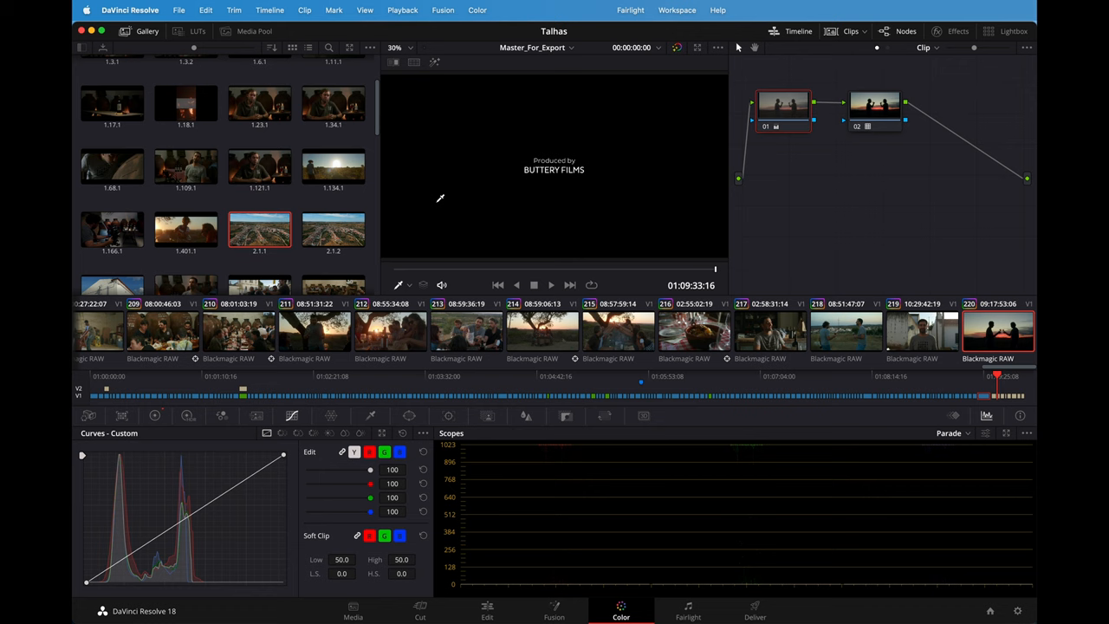
# On the Deliver page set ProRes 422 HQ, then change the export codec to H.264
pyautogui.click(487, 610)
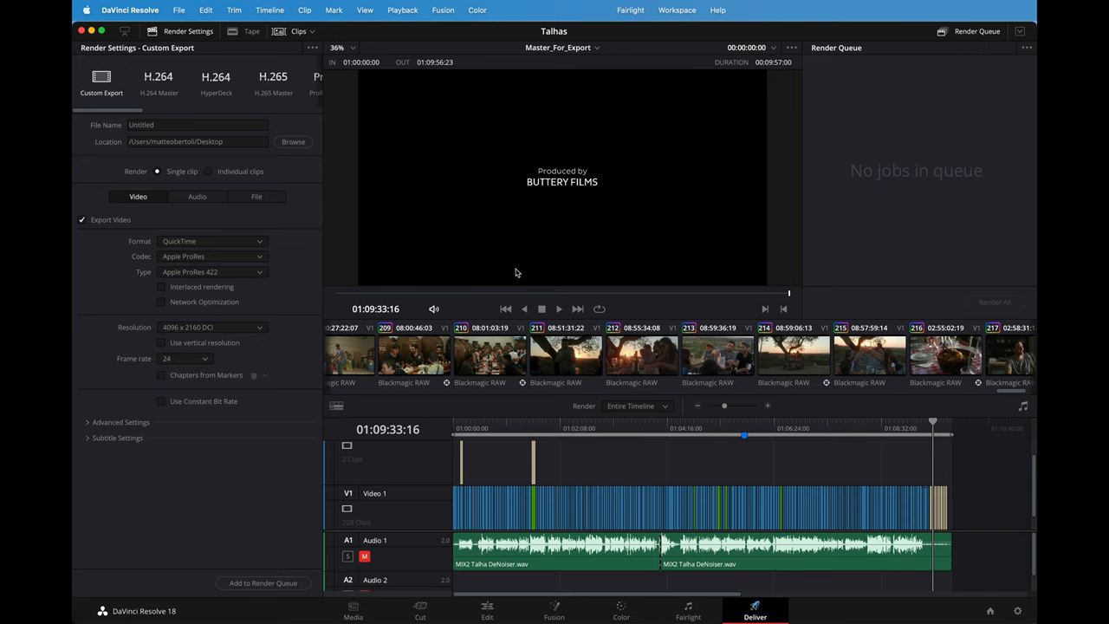
pyautogui.moveTo(173, 359)
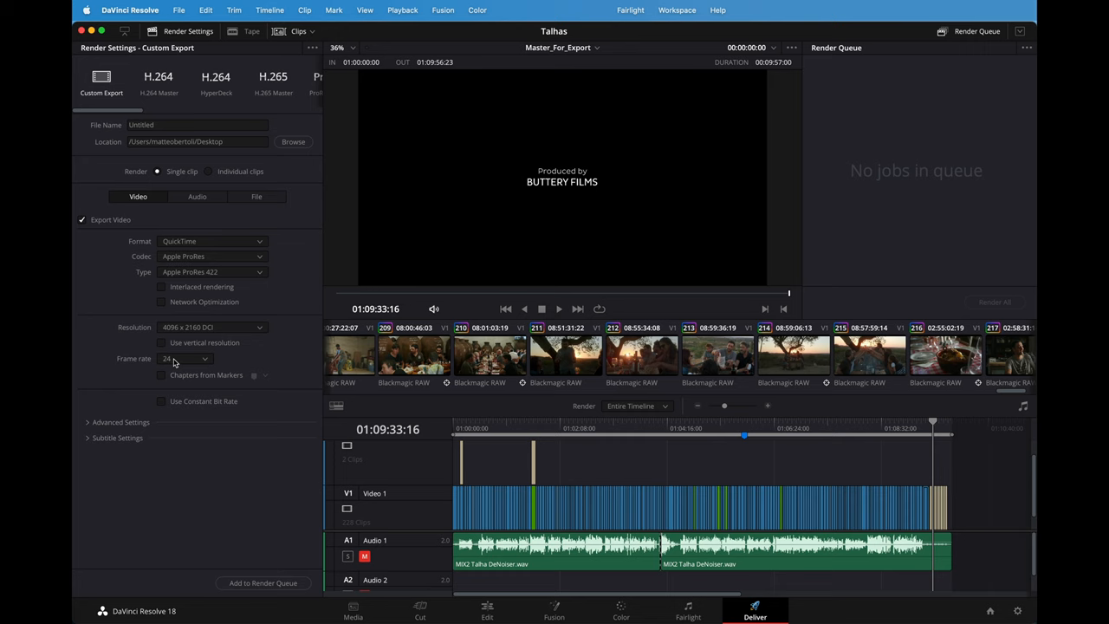
pyautogui.moveTo(191, 281)
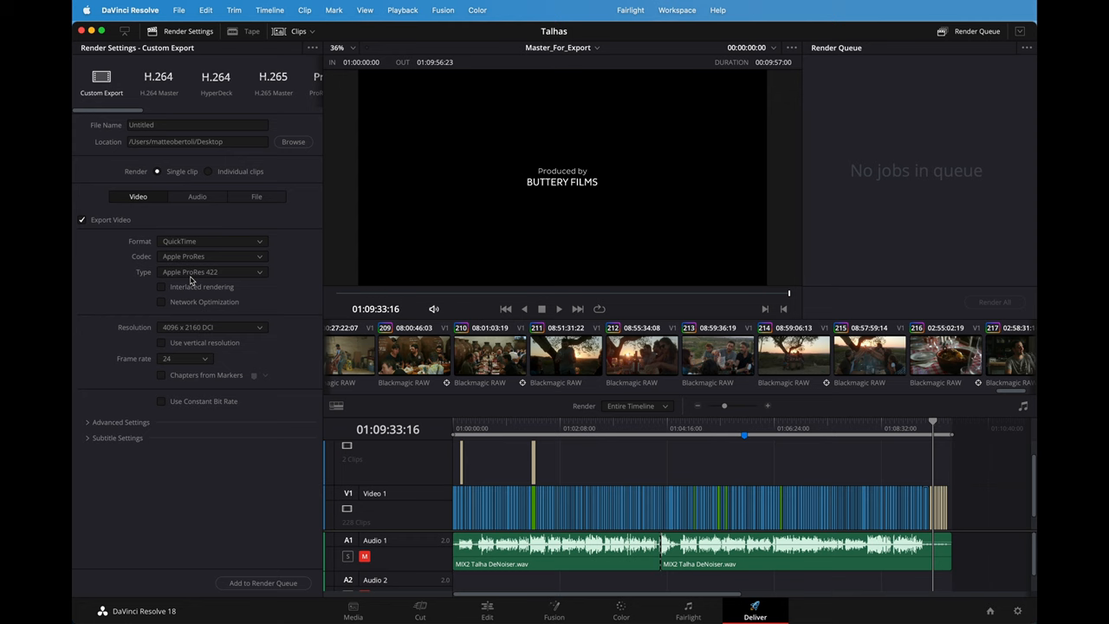
pyautogui.click(212, 270)
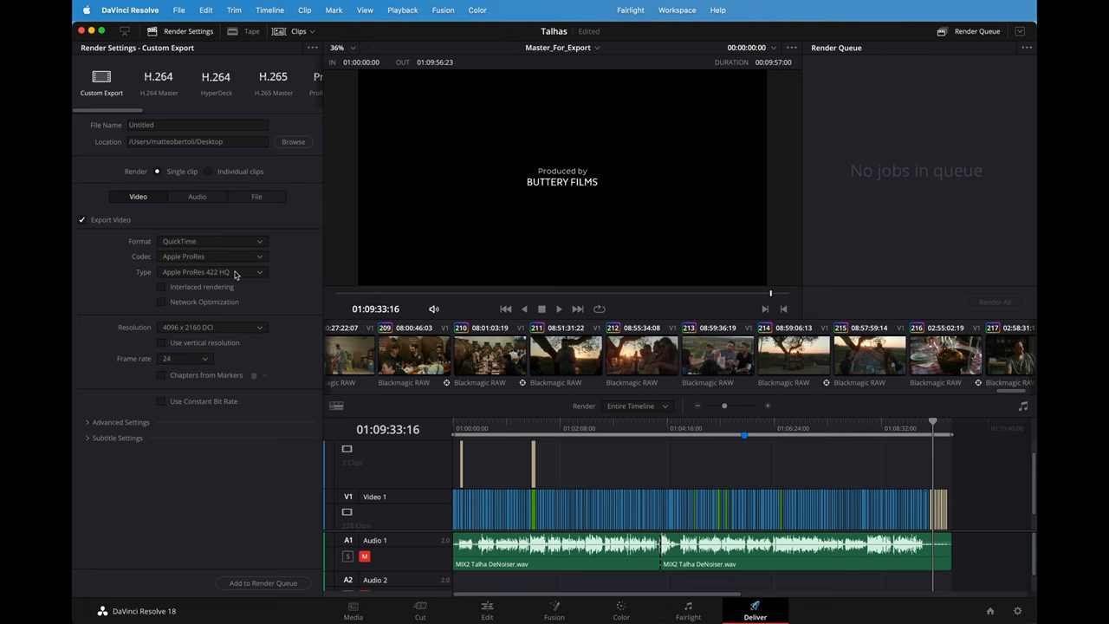
pyautogui.click(212, 257)
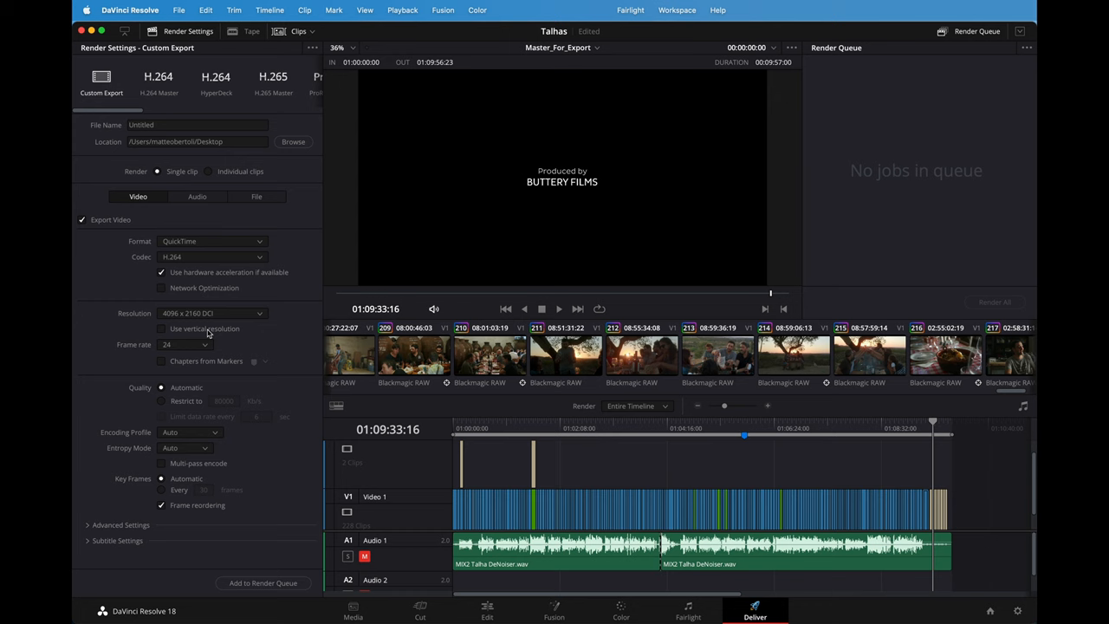
# Set the export codec to H.264, review Advanced Settings, and switch to the media storage view
pyautogui.click(162, 400)
pyautogui.write('200000')
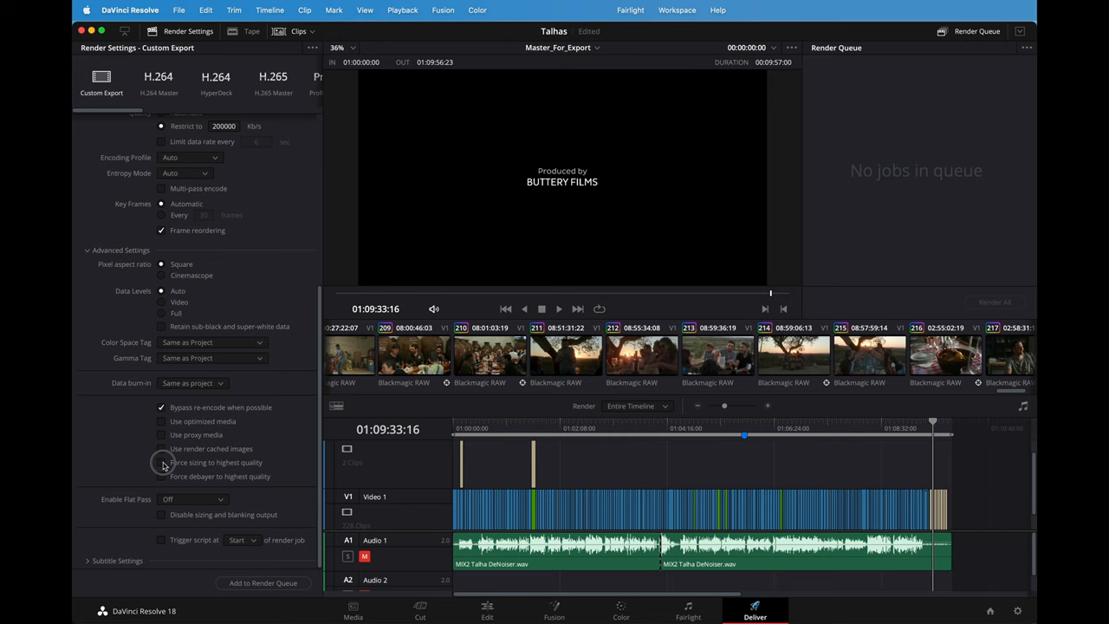
pyautogui.scroll(3)
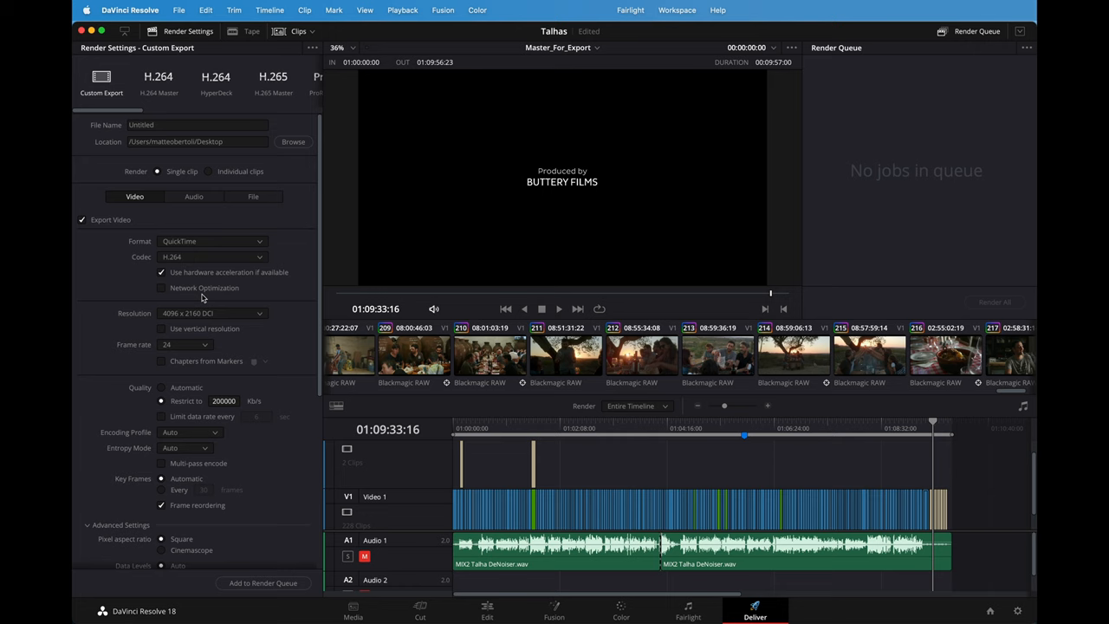
pyautogui.click(354, 610)
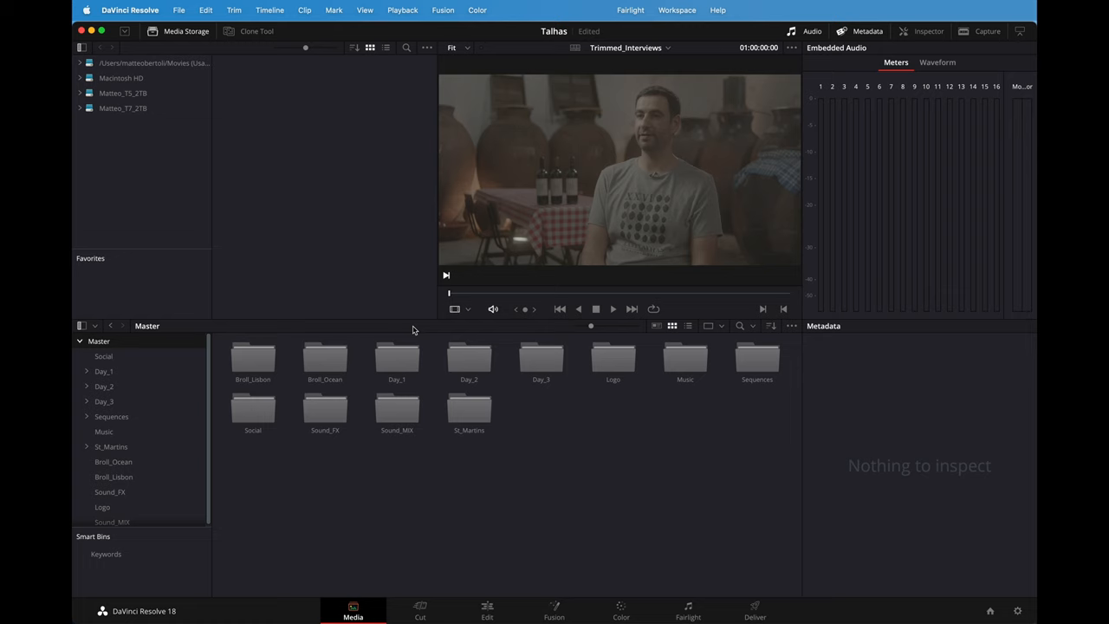
# Return to the edit page on the Master_For_Export timeline
pyautogui.click(487, 610)
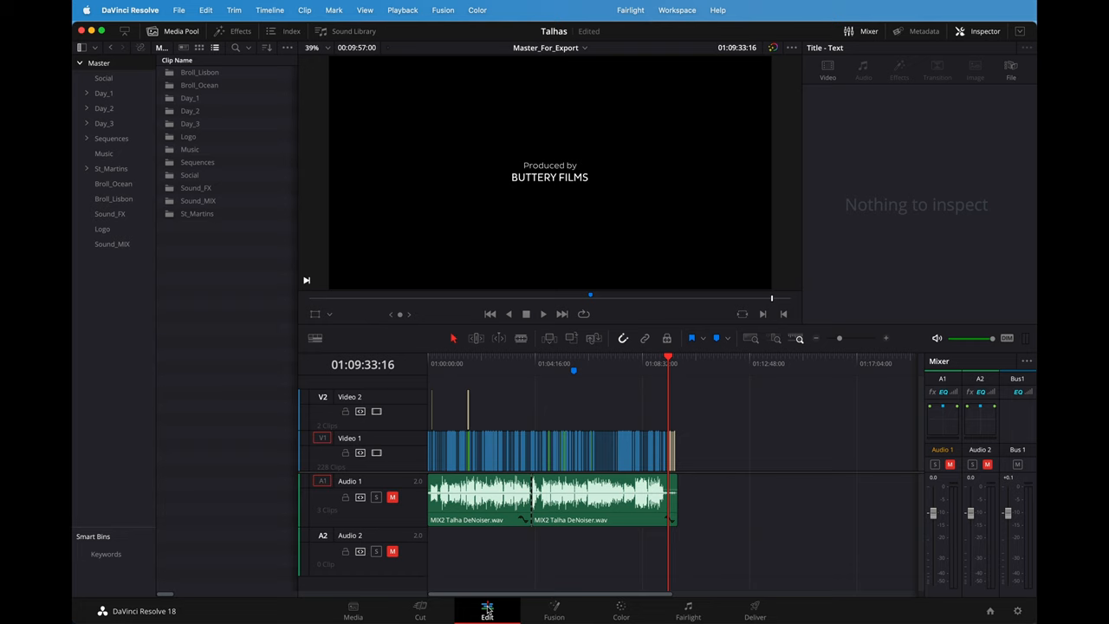
pyautogui.moveTo(472, 362)
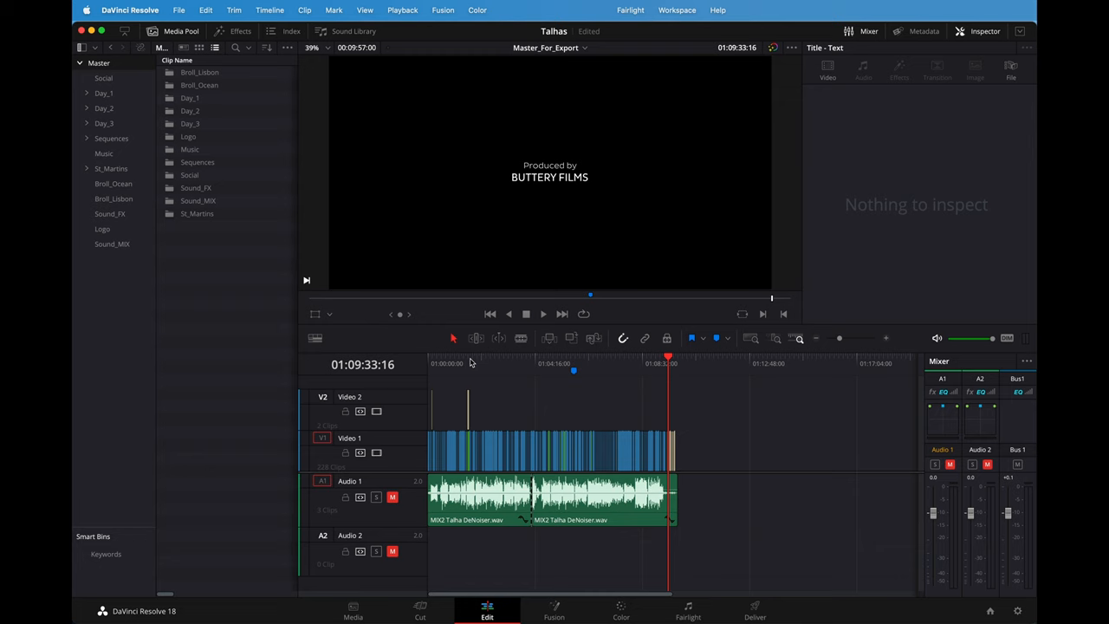